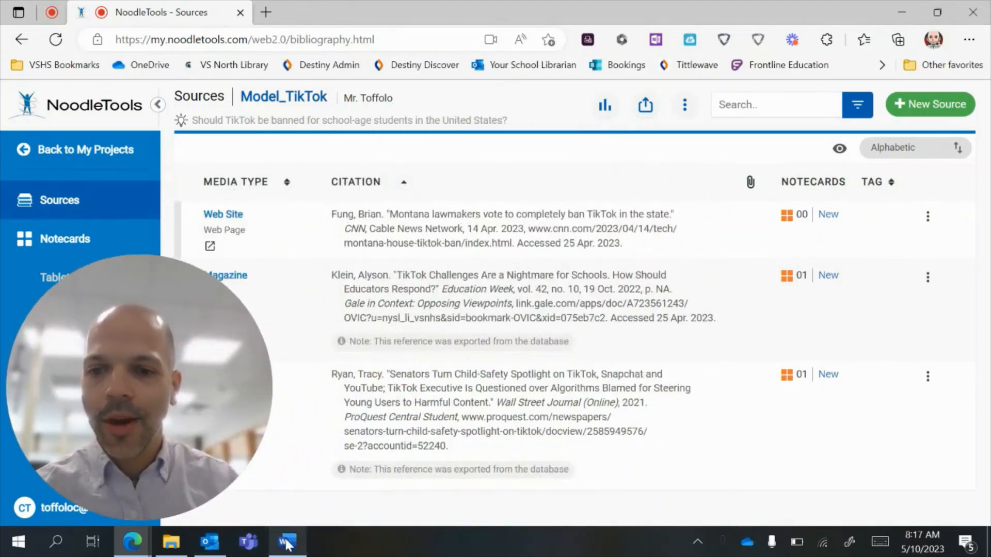
# Bring up the exported Works Cited document in Word and scroll through the Fung, Klein and Ryan citations
pyautogui.click(286, 541)
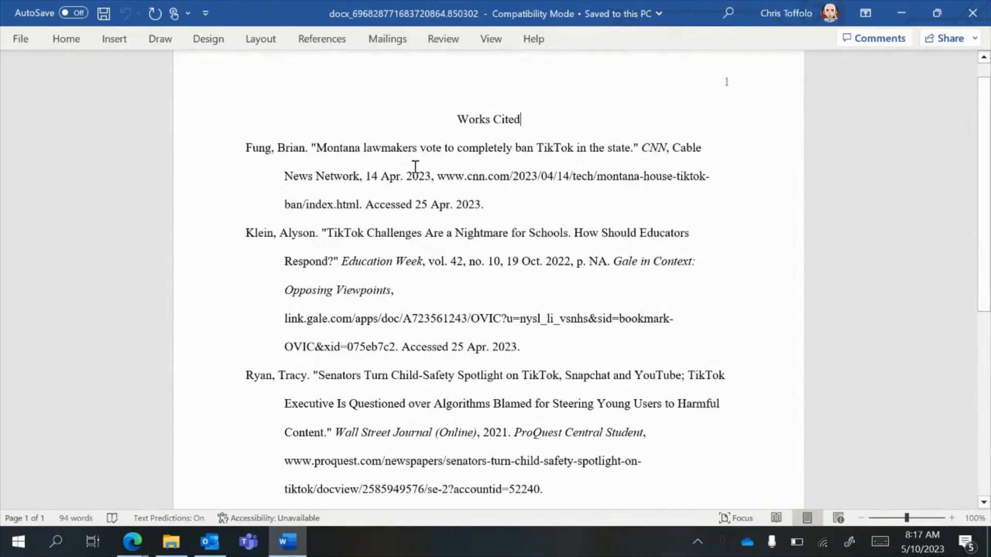
pyautogui.scroll(3)
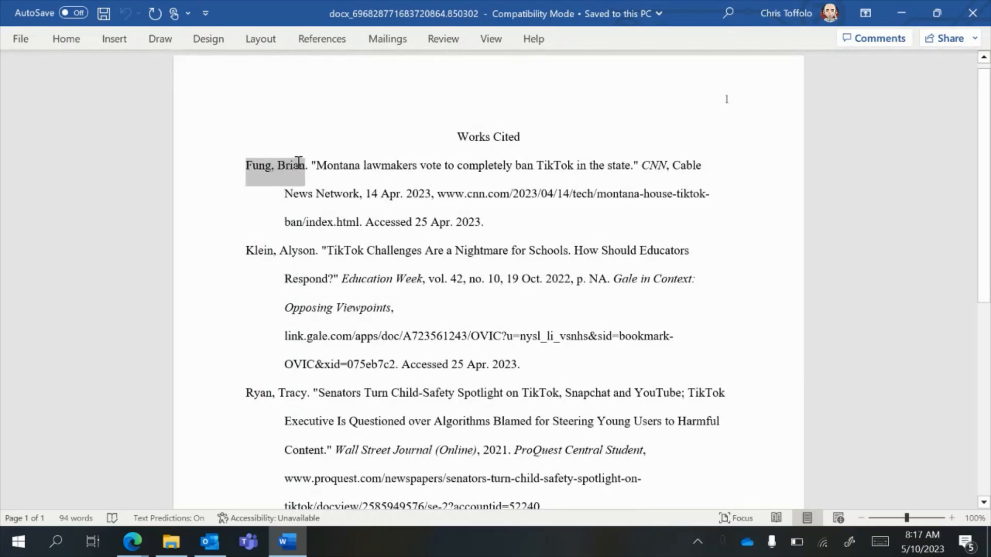
pyautogui.click(327, 193)
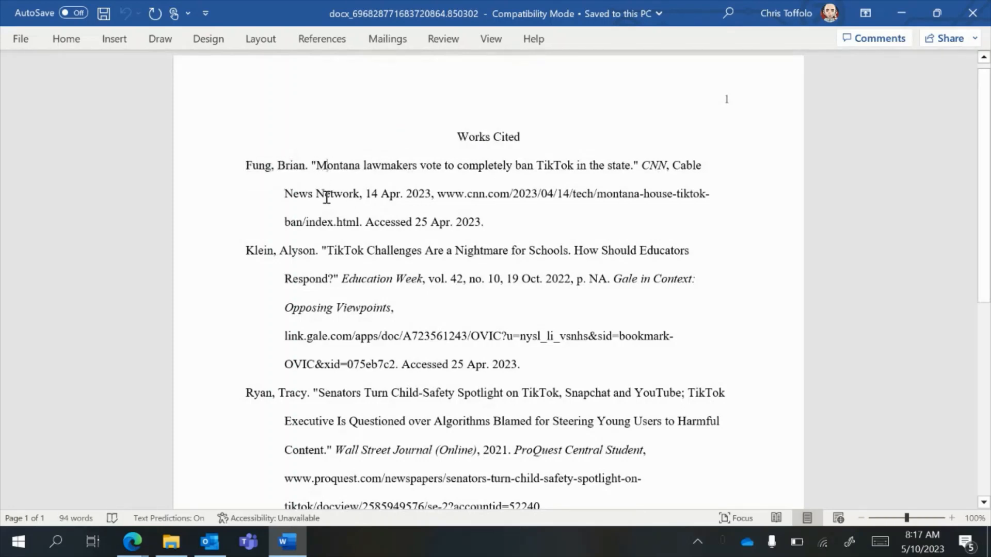
pyautogui.moveTo(502, 222)
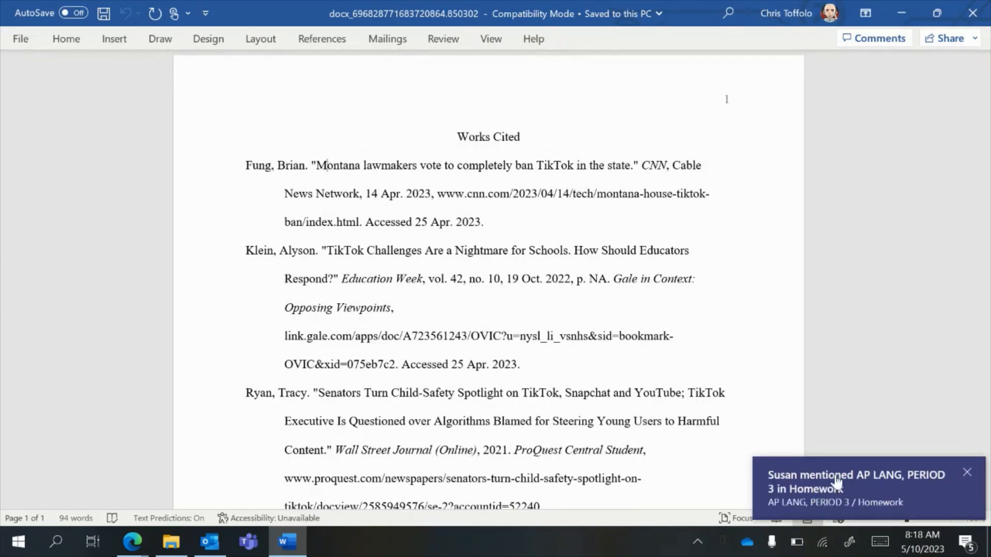
pyautogui.scroll(3)
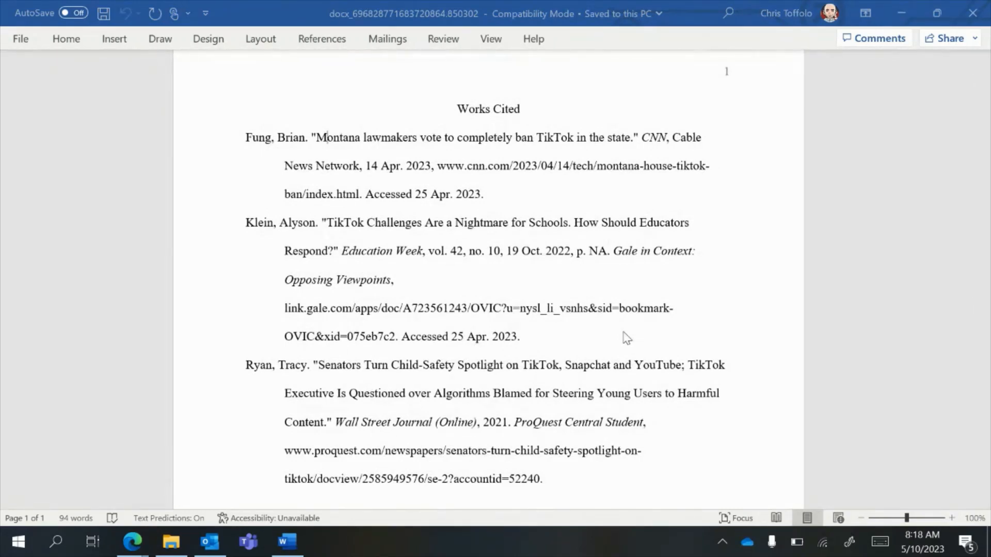
pyautogui.scroll(-3)
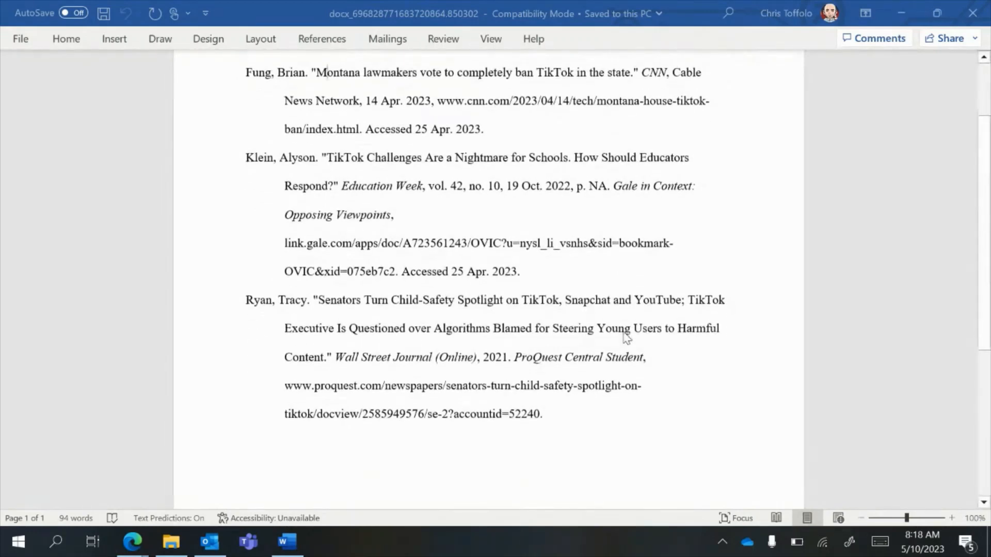
pyautogui.scroll(3)
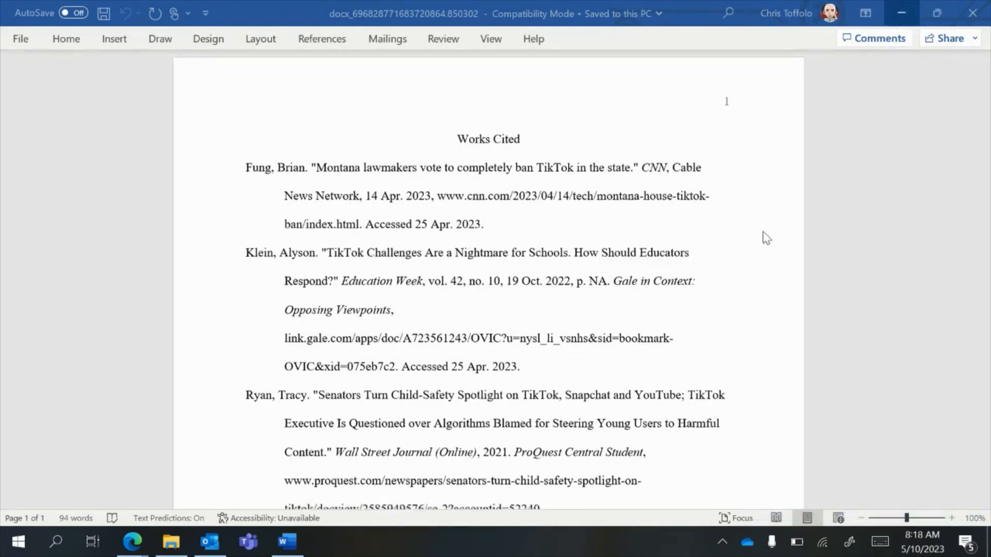
# Return to the Model_TikTok sources list showing the CNN, Education Week and Wall Street Journal citations
pyautogui.click(131, 541)
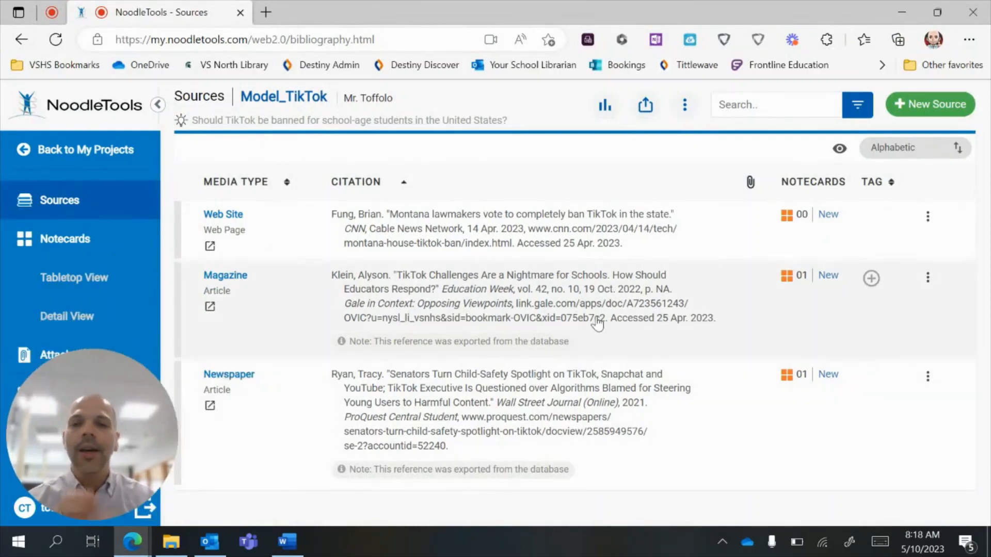
pyautogui.scroll(3)
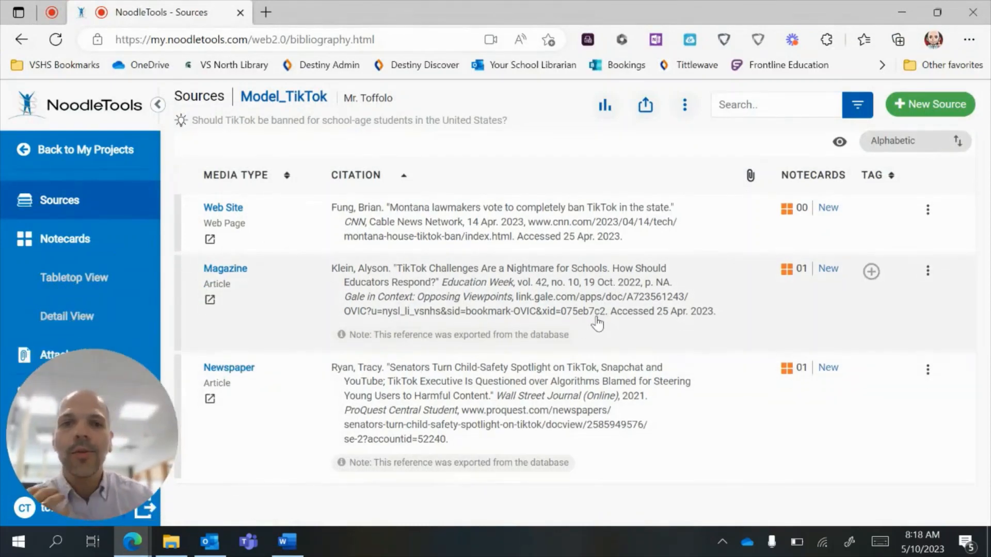
pyautogui.scroll(3)
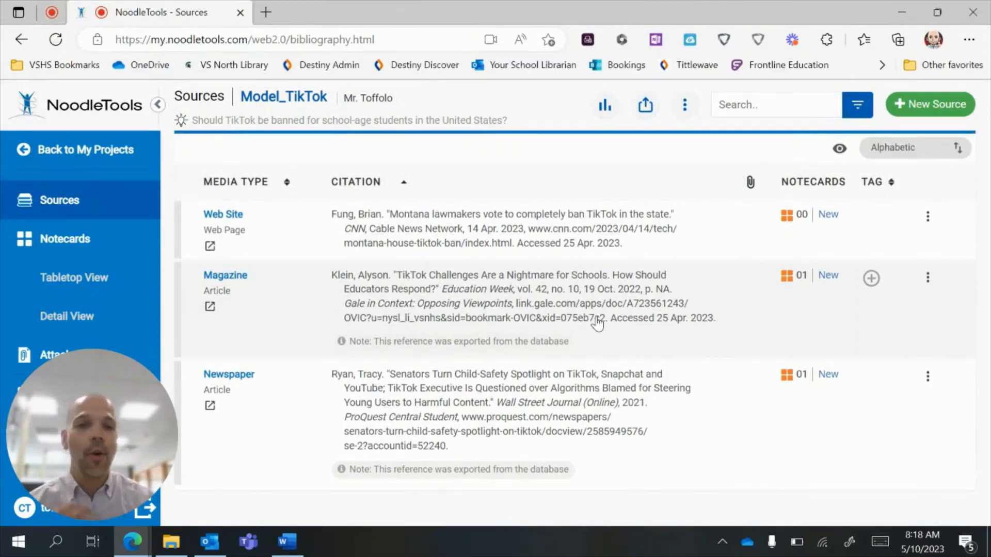
pyautogui.moveTo(540, 270)
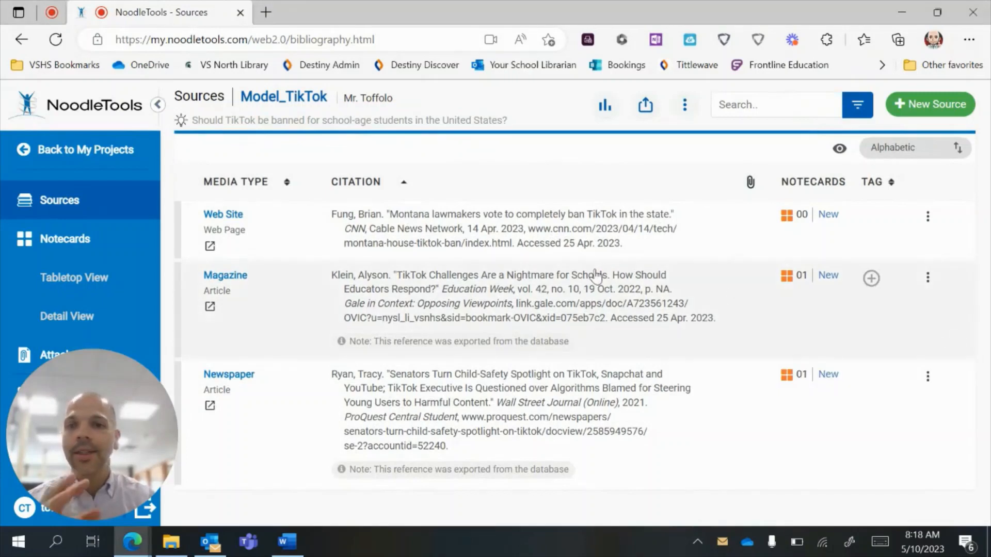
pyautogui.moveTo(474, 455)
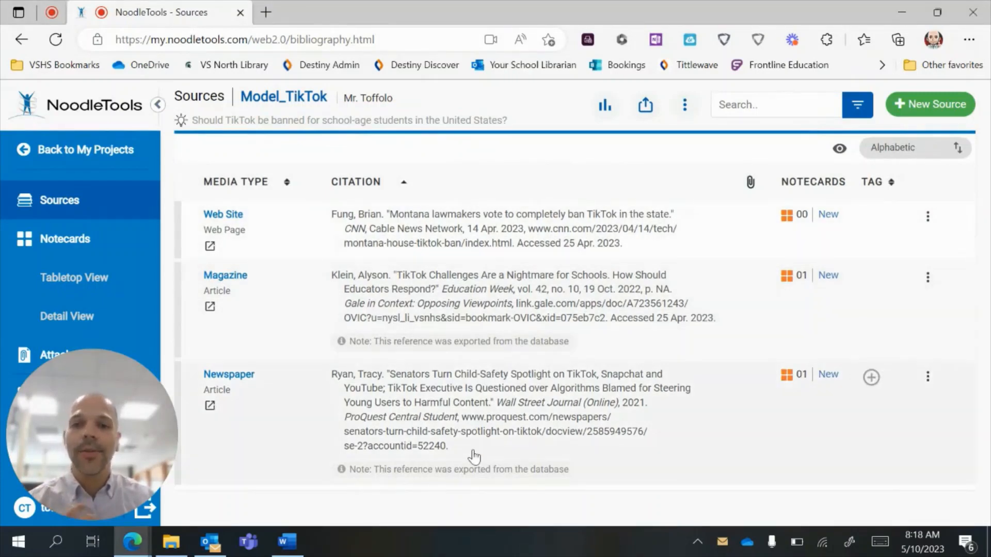
pyautogui.moveTo(566, 262)
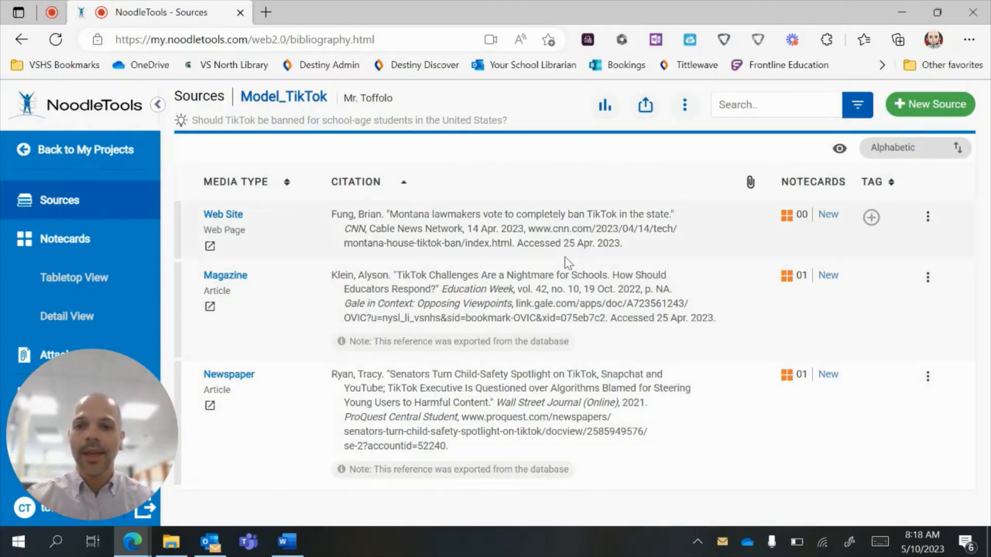
pyautogui.moveTo(557, 260)
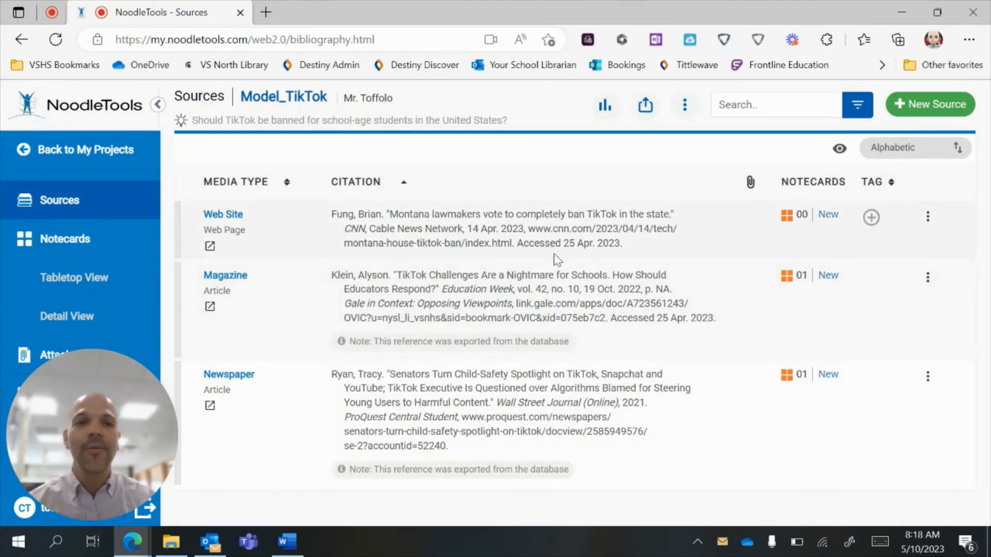
pyautogui.moveTo(797, 273)
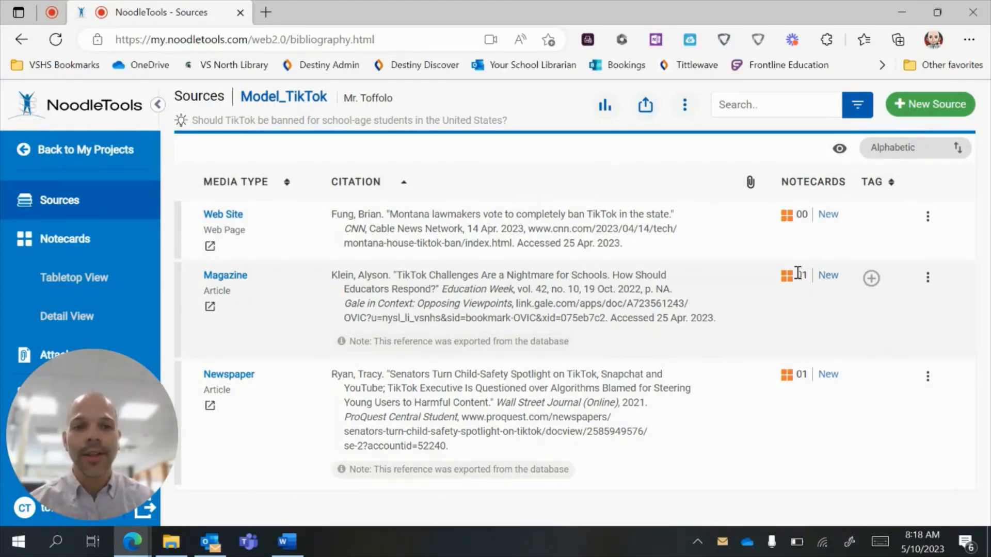
pyautogui.moveTo(808, 374)
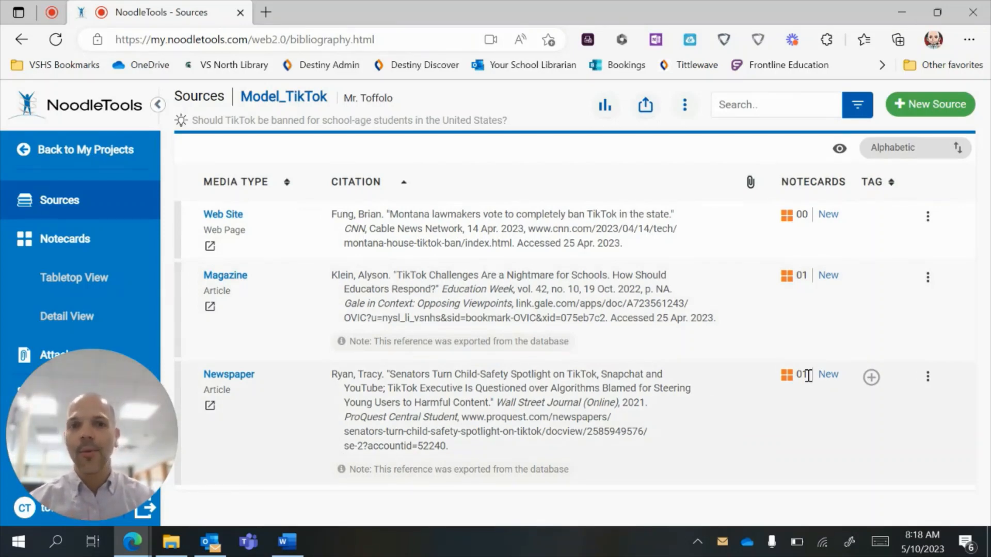
pyautogui.moveTo(499, 247)
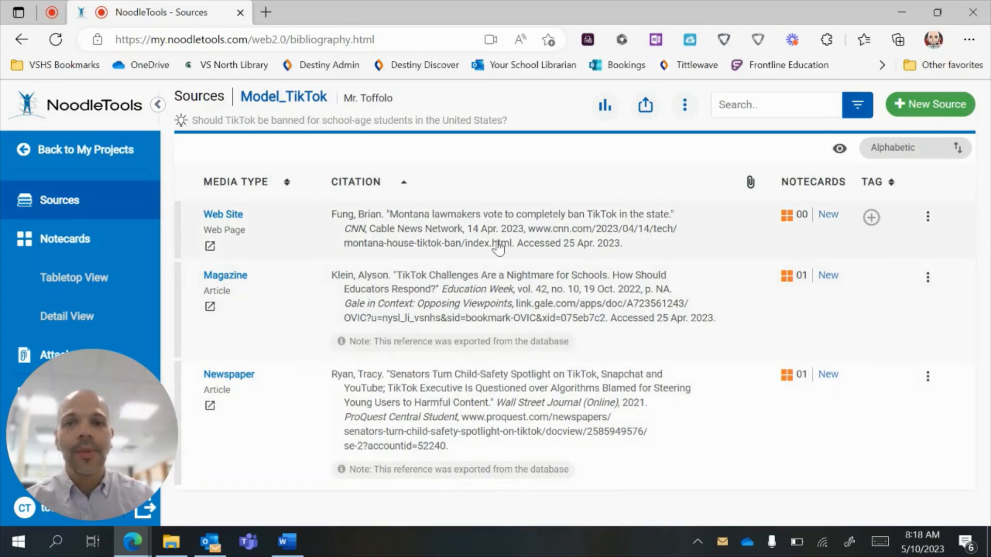
pyautogui.moveTo(528, 229)
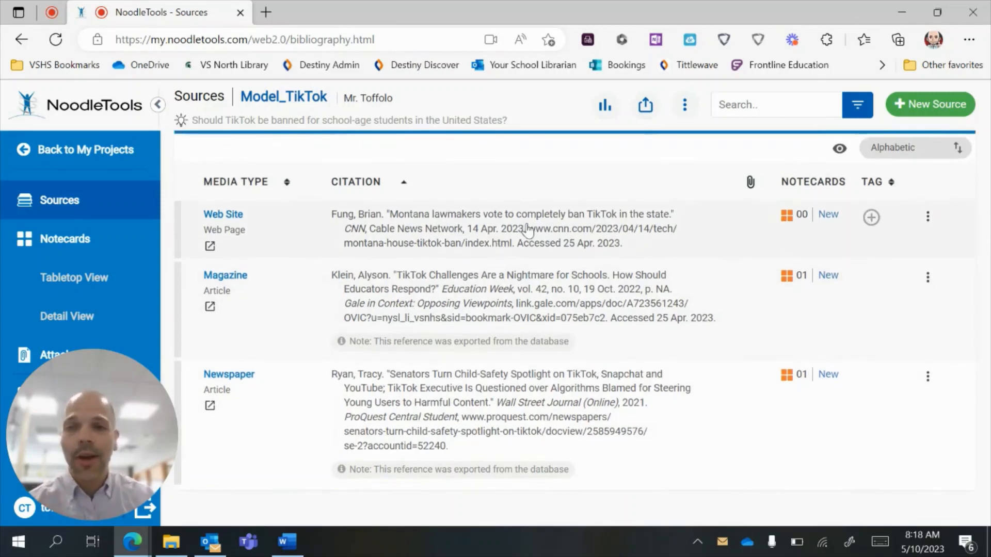
pyautogui.moveTo(646, 177)
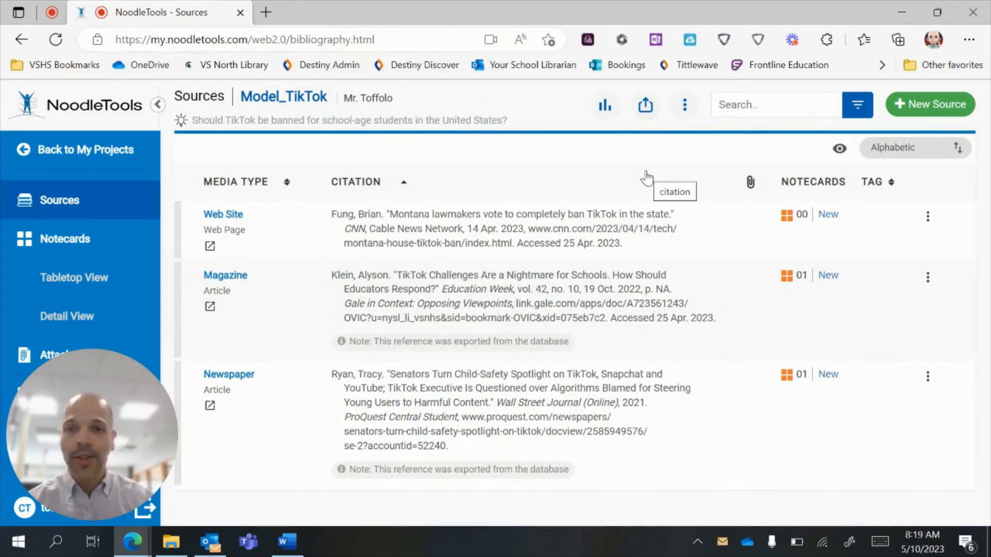
pyautogui.moveTo(644, 105)
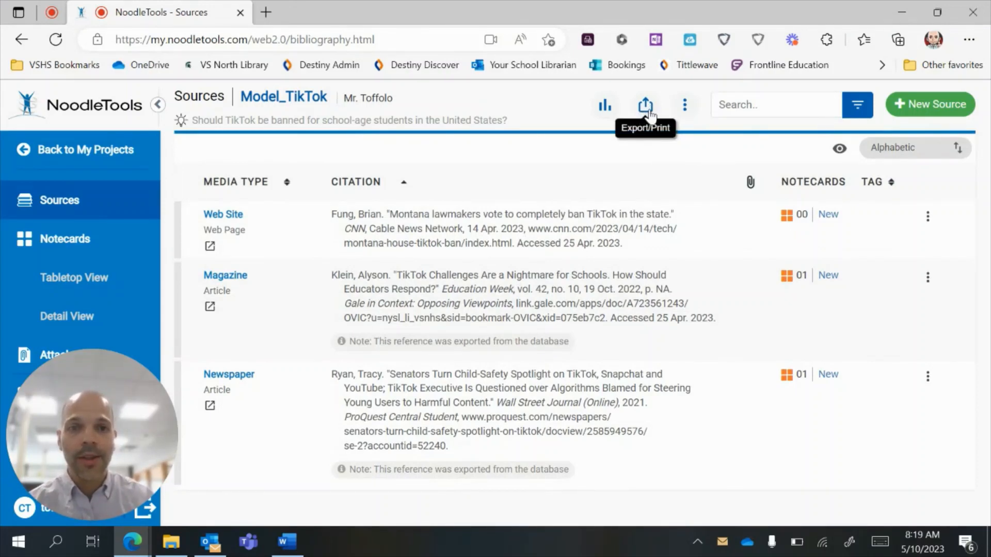
# Export all Model_TikTok sources to a Word document via Print/Export to Word
pyautogui.click(644, 104)
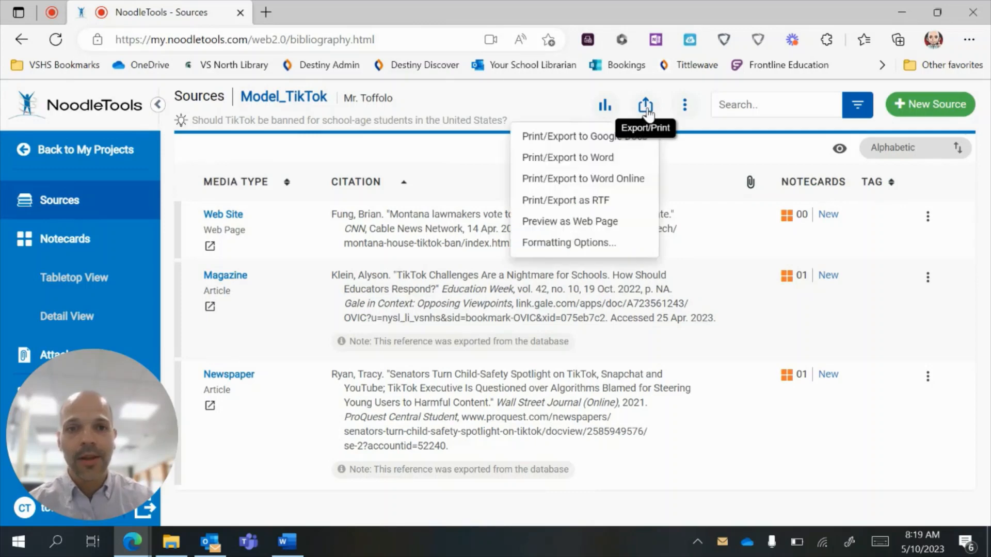
pyautogui.moveTo(638, 158)
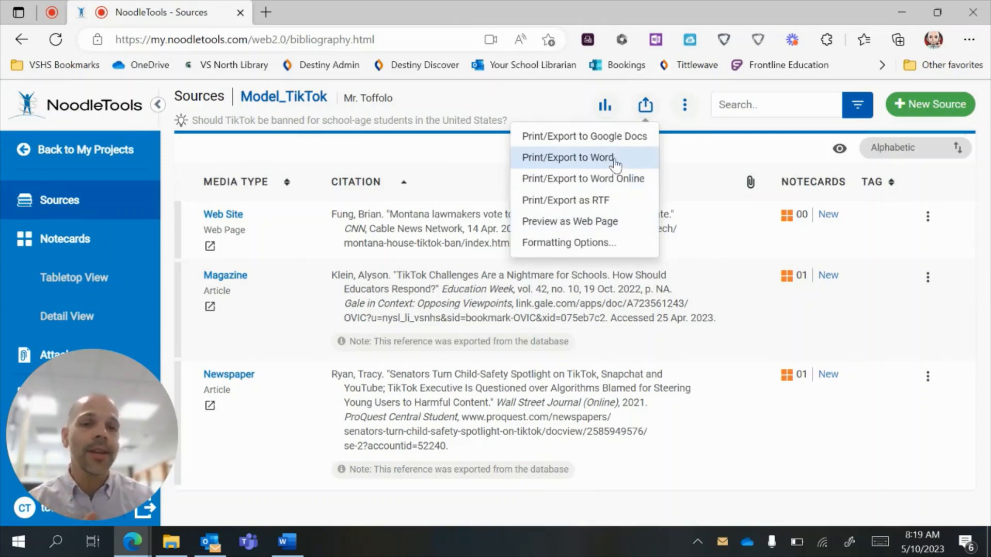
pyautogui.moveTo(623, 161)
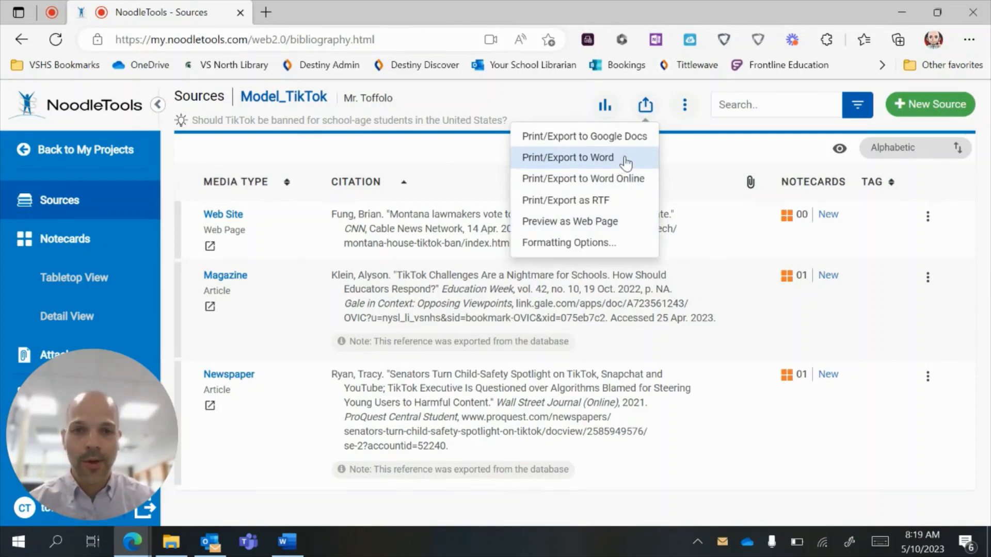
pyautogui.click(566, 158)
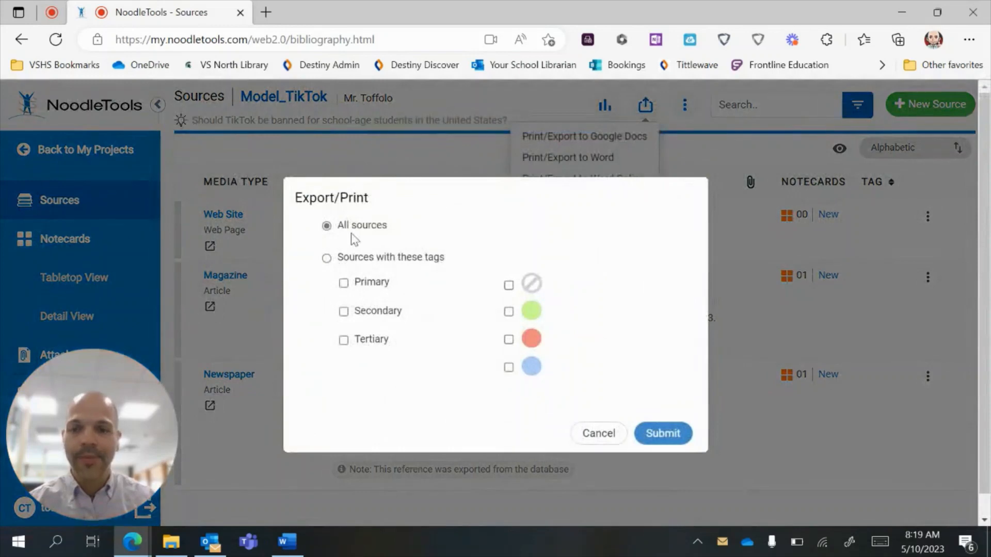
pyautogui.moveTo(377, 270)
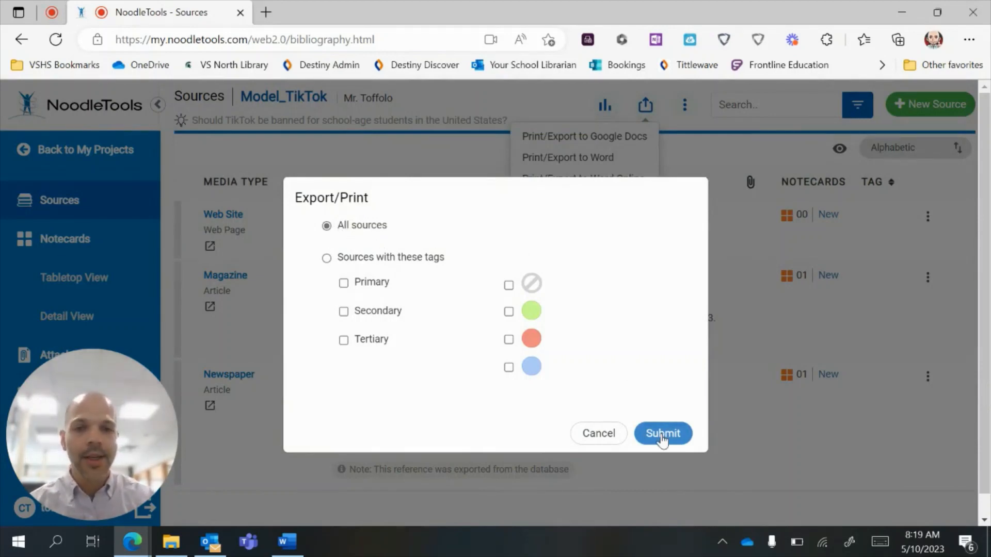
pyautogui.click(662, 433)
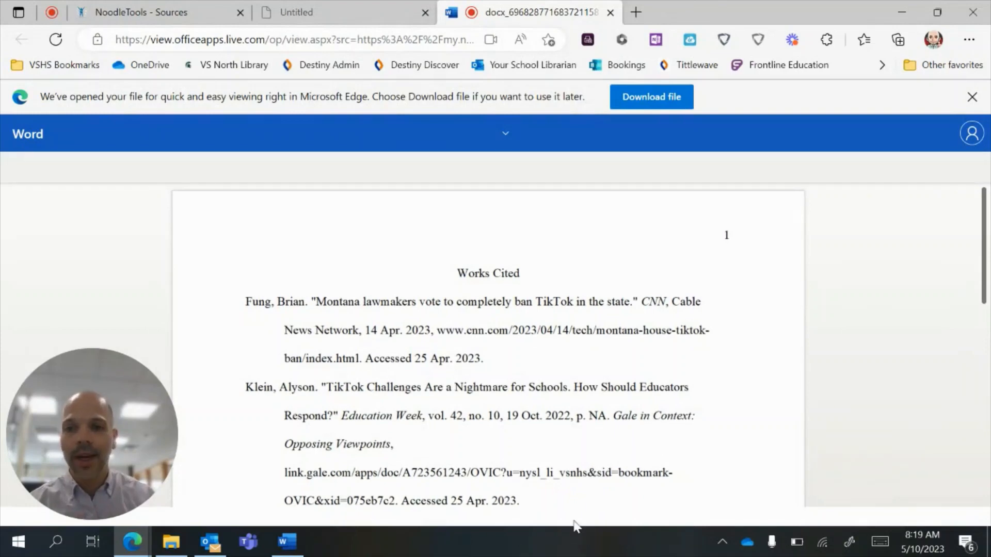
# Scroll through the three TikTok citations in the Word web viewer
pyautogui.scroll(-3)
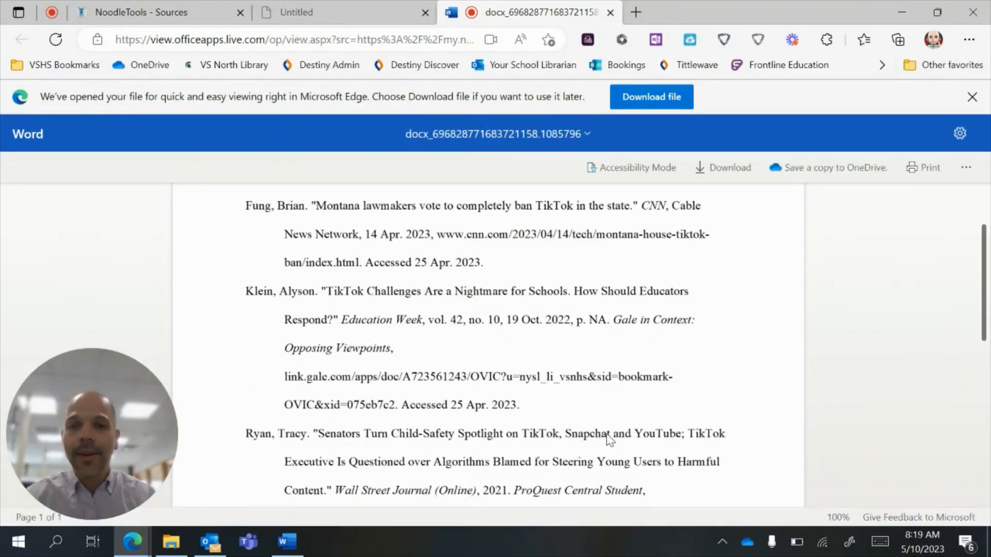
pyautogui.scroll(3)
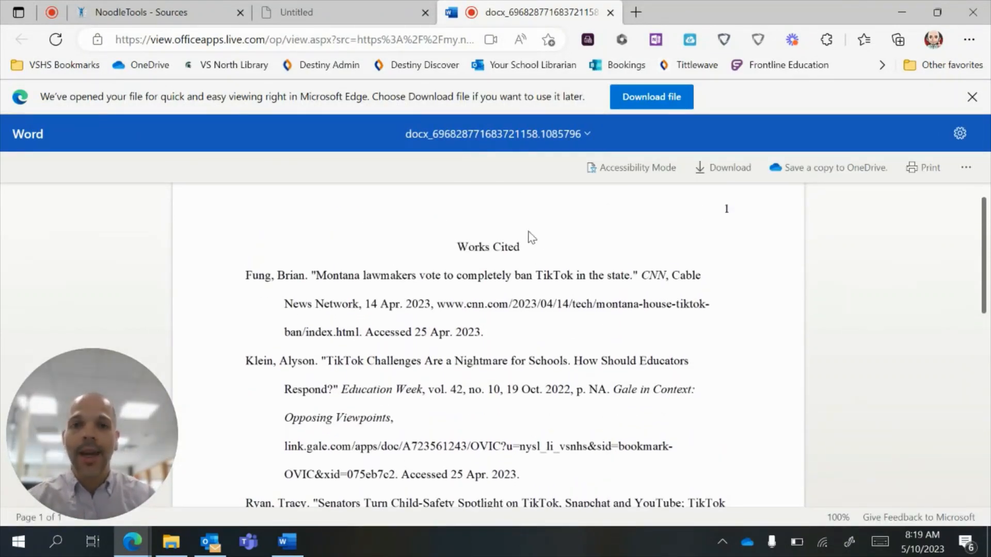
pyautogui.moveTo(833, 168)
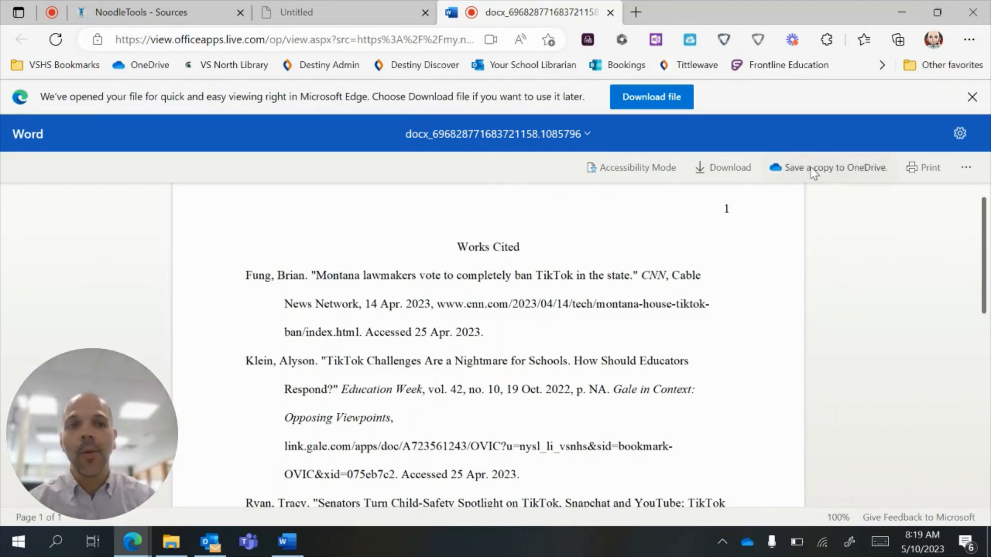
pyautogui.moveTo(651, 96)
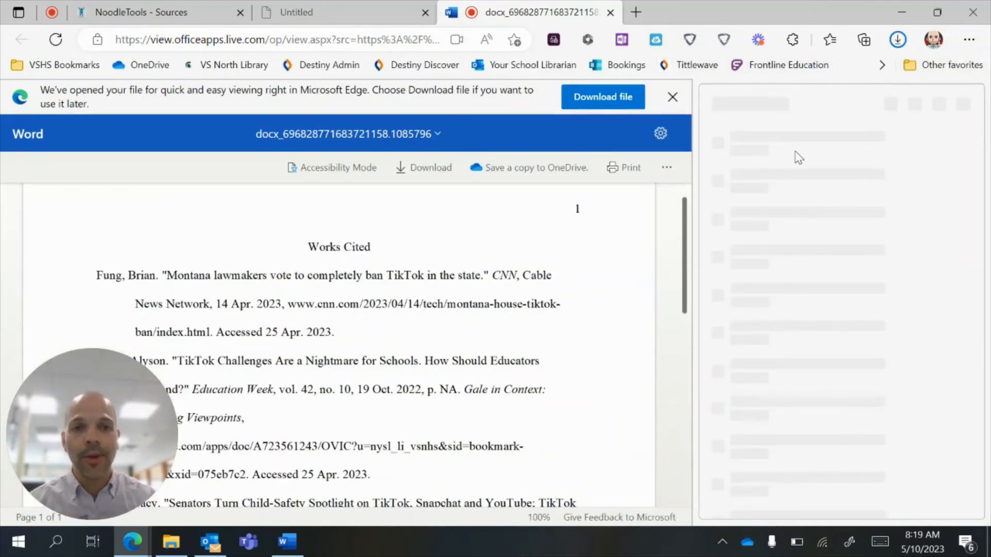
# Open the downloaded Works Cited .docx in desktop Word, dismiss the warning, then close Word and Downloads
pyautogui.click(897, 39)
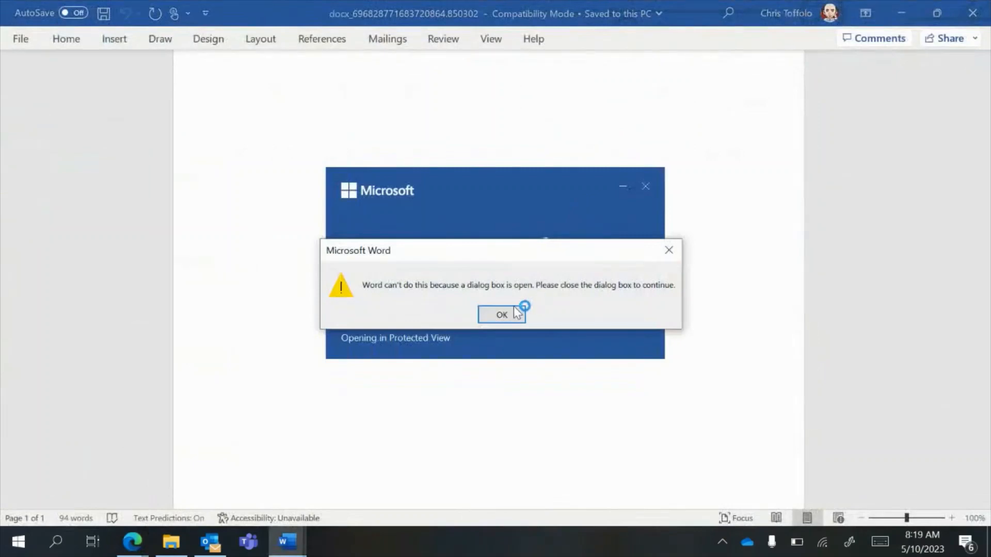
pyautogui.click(501, 315)
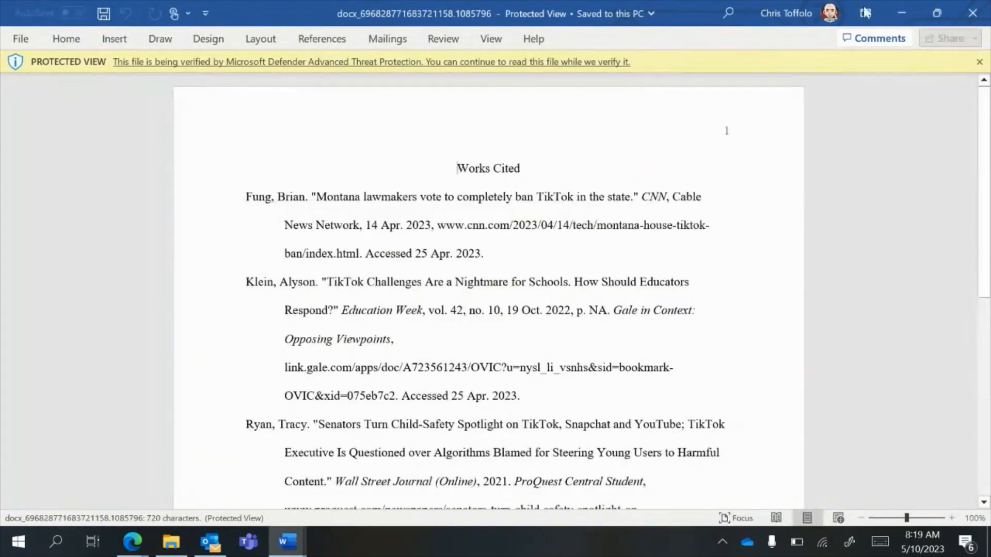
pyautogui.moveTo(971, 13)
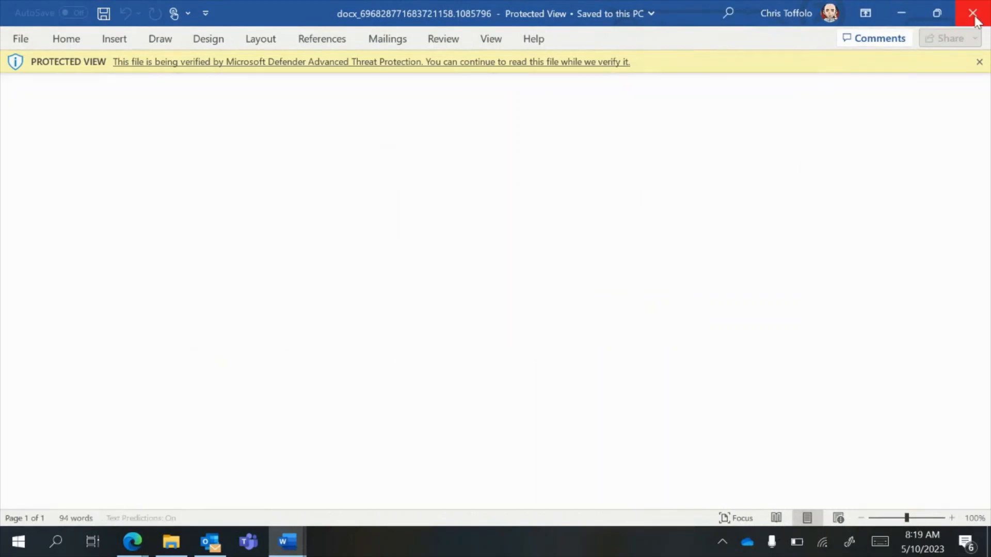
pyautogui.click(971, 13)
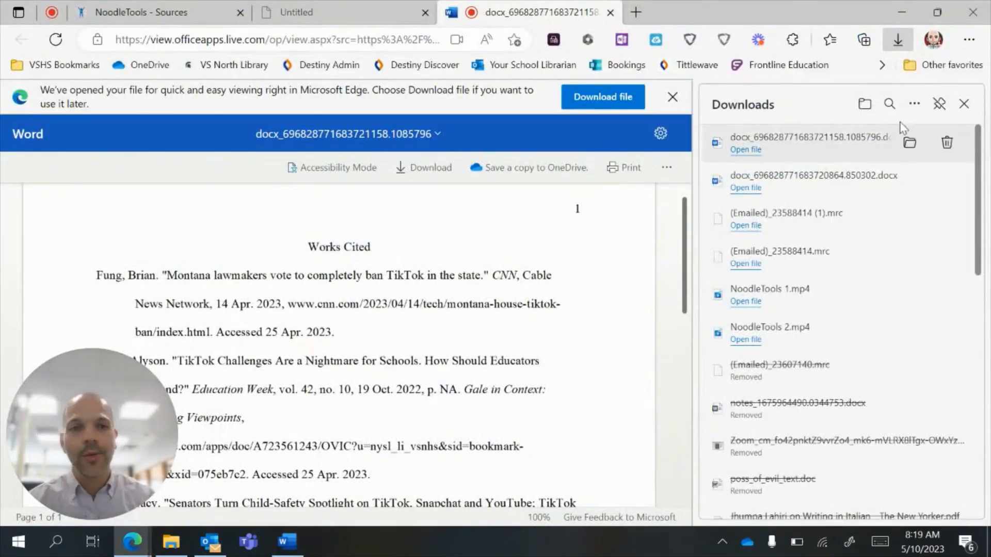
pyautogui.click(963, 103)
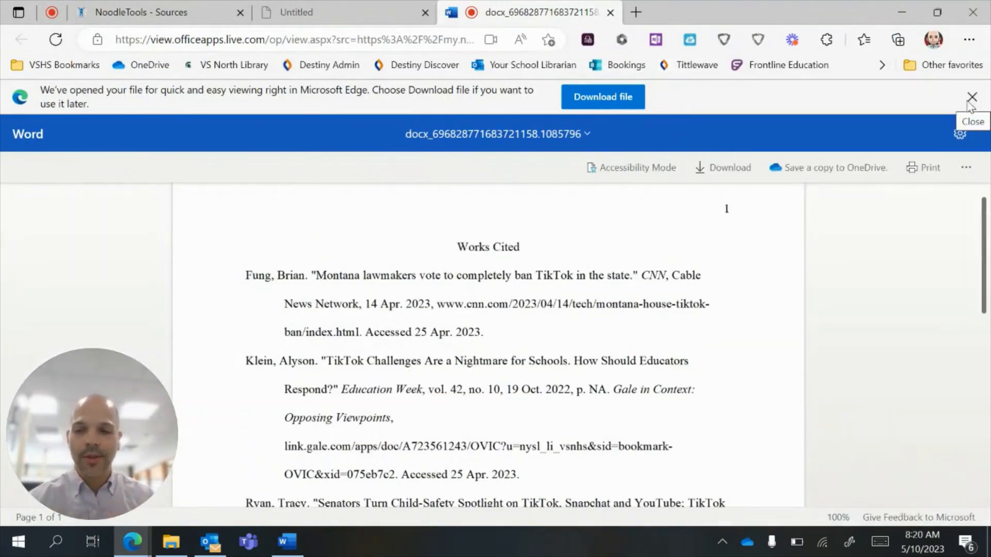